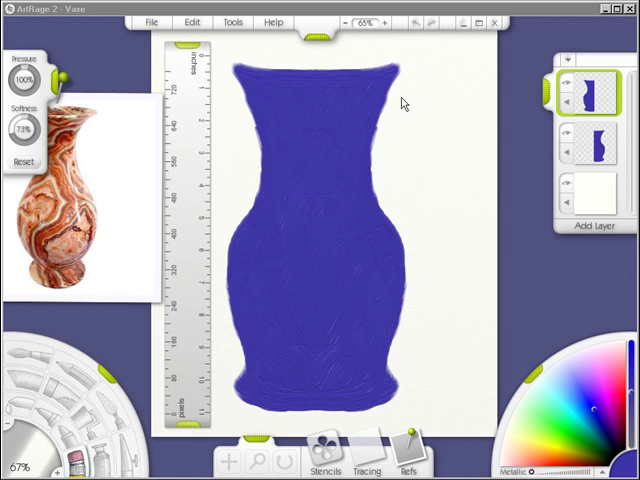
pyautogui.moveTo(470, 116)
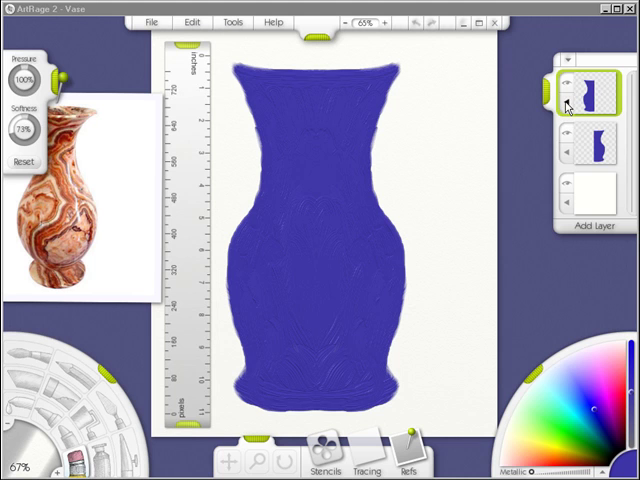
# - Open the layer menu for the top vase-shaped layer
pyautogui.click(569, 105)
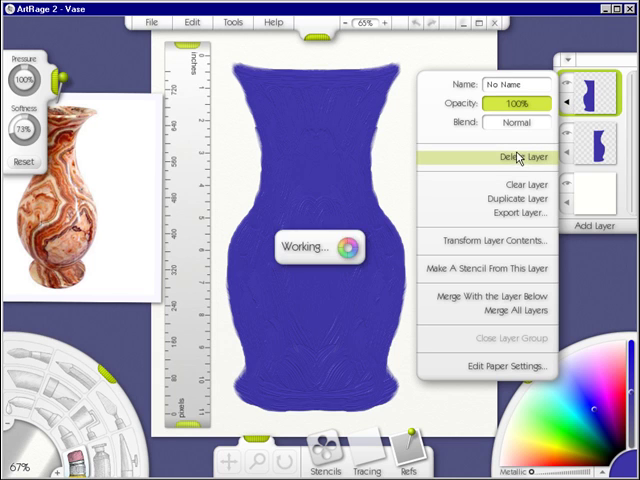
pyautogui.click(514, 156)
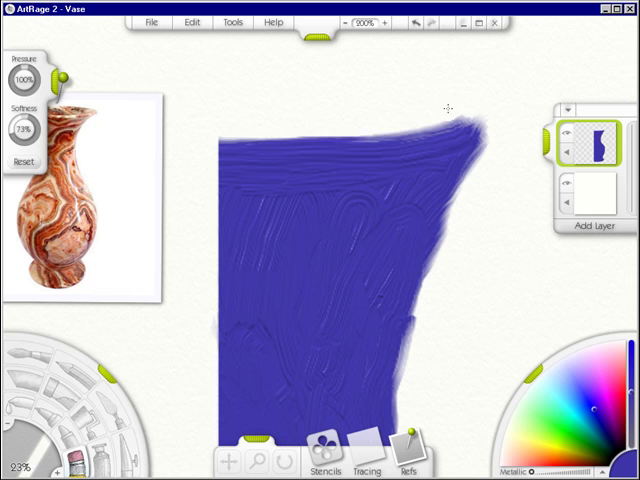
# - Paint smooth strokes along the vase's top rim and top-right corner
pyautogui.moveTo(220, 138); pyautogui.dragTo(480, 120)
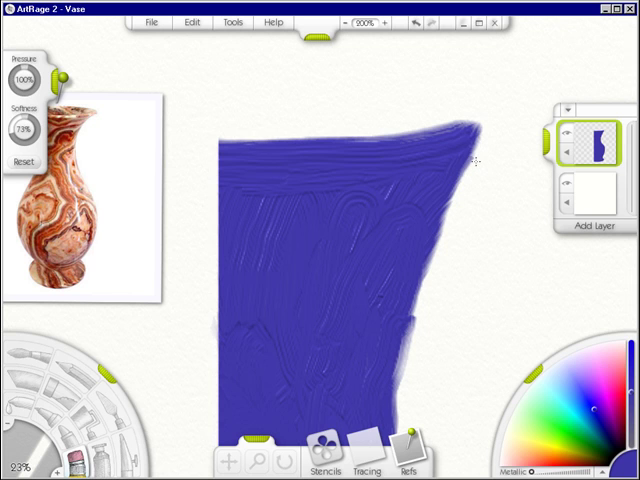
pyautogui.moveTo(460, 160); pyautogui.dragTo(450, 215)
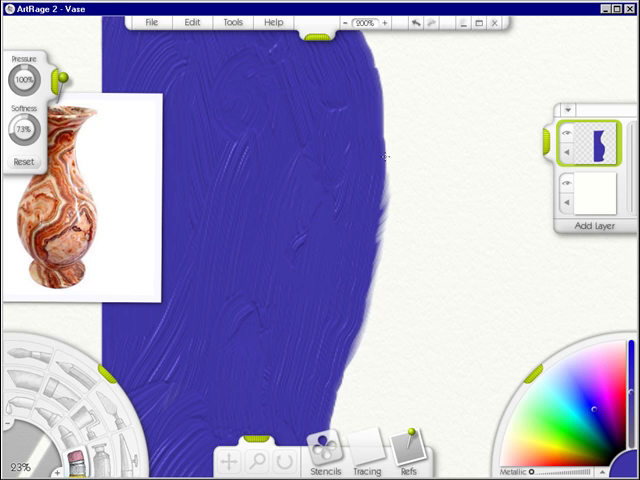
# - Smooth the vase's outer side, its outward curve, and the edge along its base
pyautogui.moveTo(388, 157); pyautogui.dragTo(375, 273)
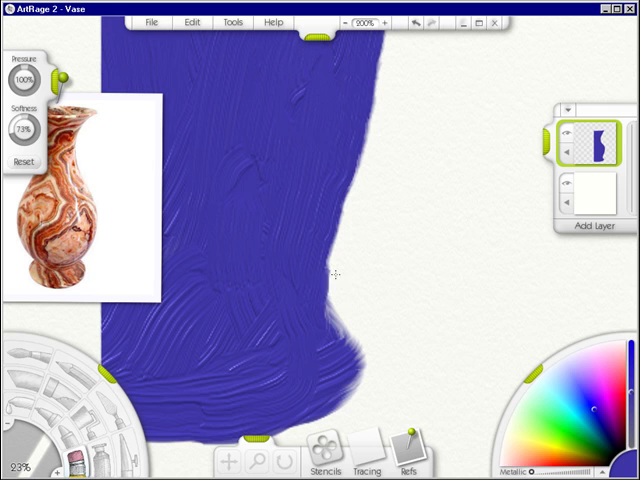
pyautogui.moveTo(335, 275); pyautogui.dragTo(330, 310)
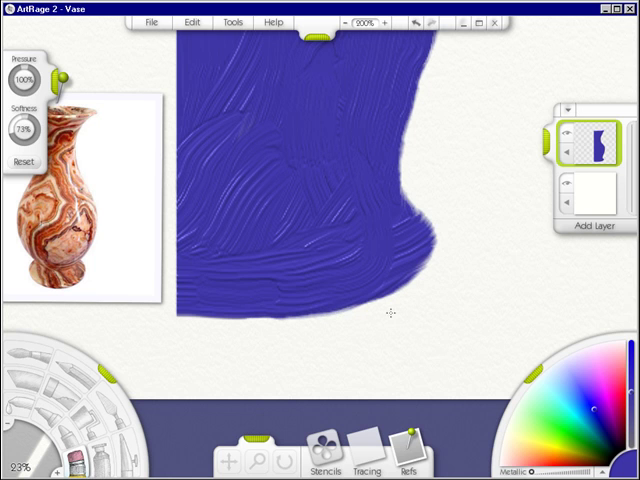
pyautogui.moveTo(225, 315); pyautogui.dragTo(375, 320)
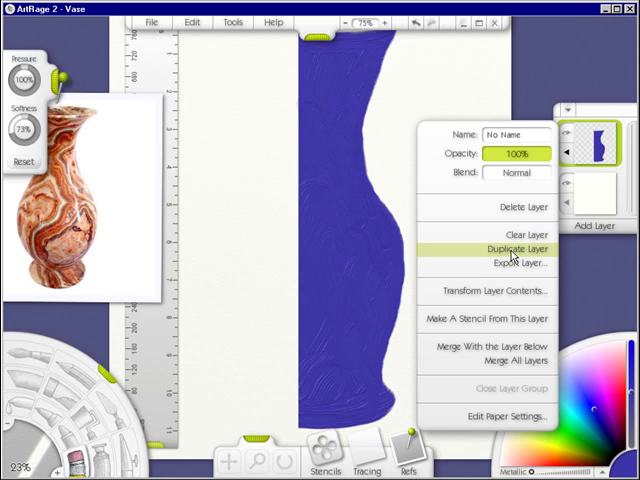
# - Duplicate the half-vase layer and open the copy's layer menu
pyautogui.click(515, 249)
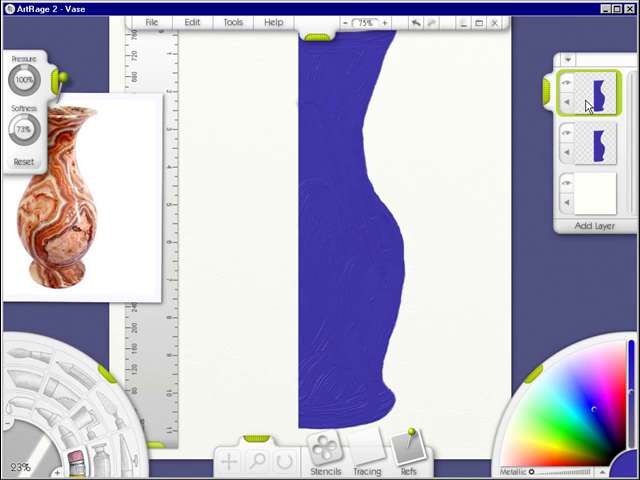
pyautogui.click(567, 108)
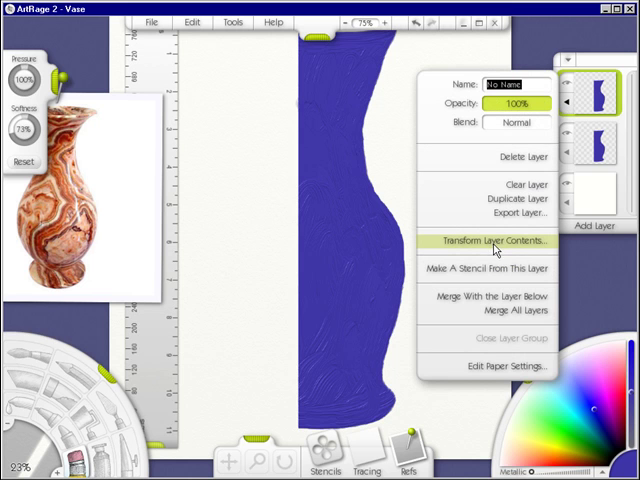
# - Flip the copied layer's contents horizontally with Transform Layer Contents
pyautogui.click(494, 241)
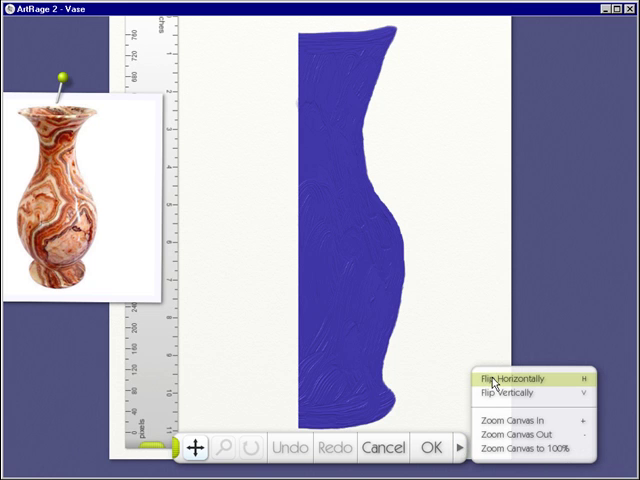
pyautogui.click(519, 378)
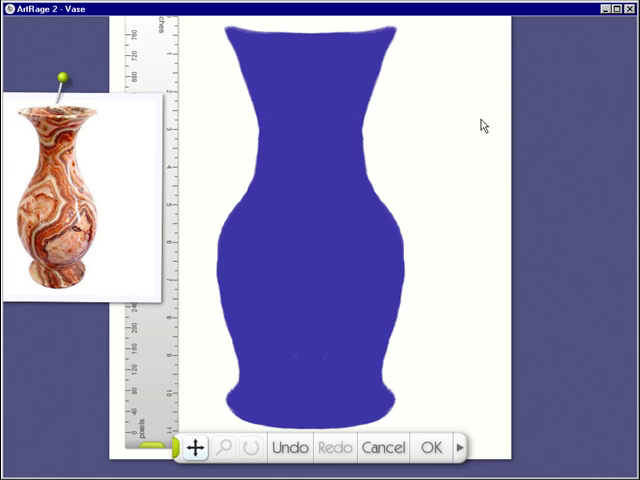
pyautogui.moveTo(492, 46)
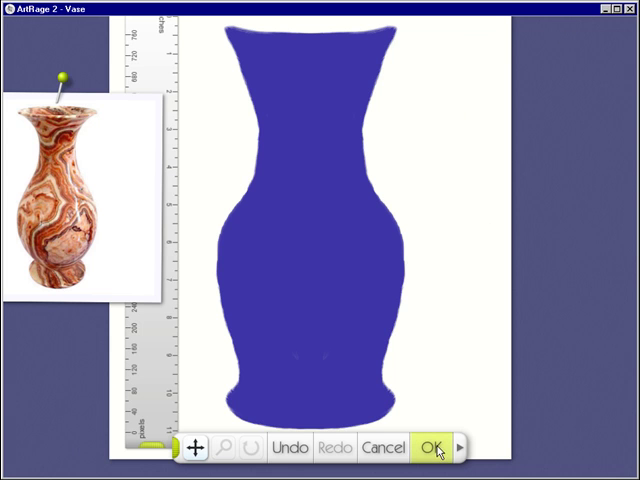
pyautogui.click(437, 447)
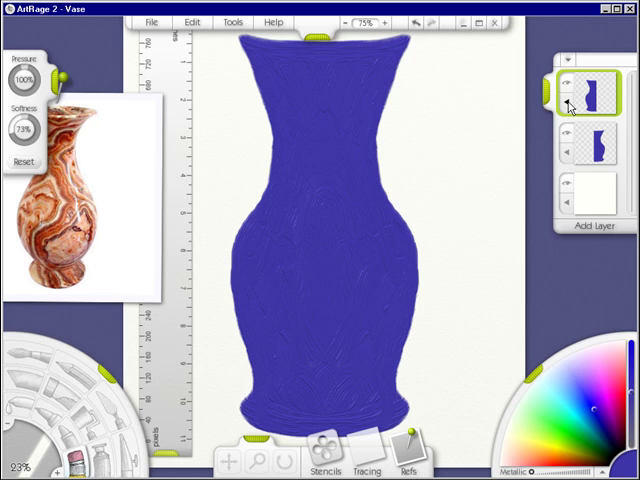
# - Merge the top half-vase layer with the layer below into one layer
pyautogui.click(572, 86)
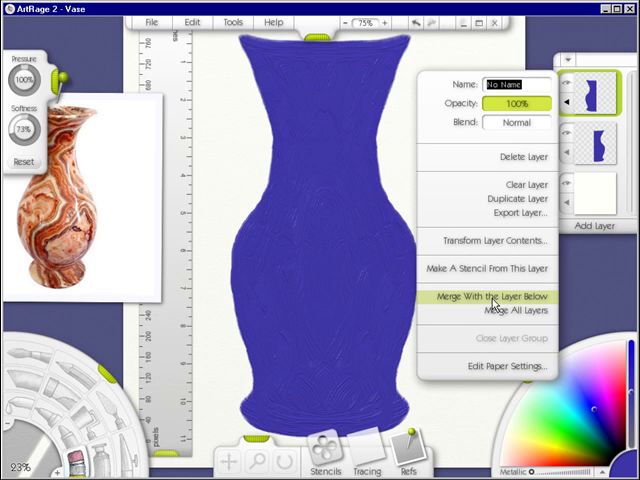
pyautogui.click(488, 296)
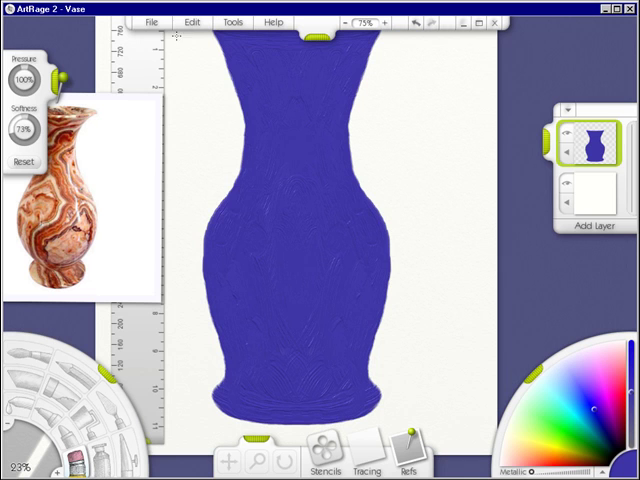
pyautogui.click(151, 22)
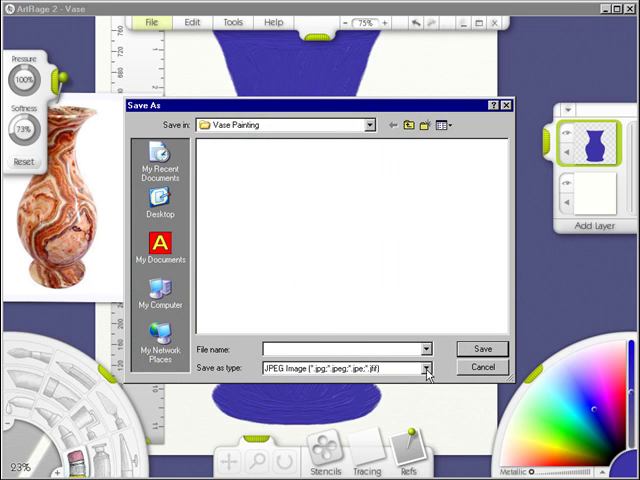
# - Save the painting as a PNG image named 'Vase'
pyautogui.click(432, 370)
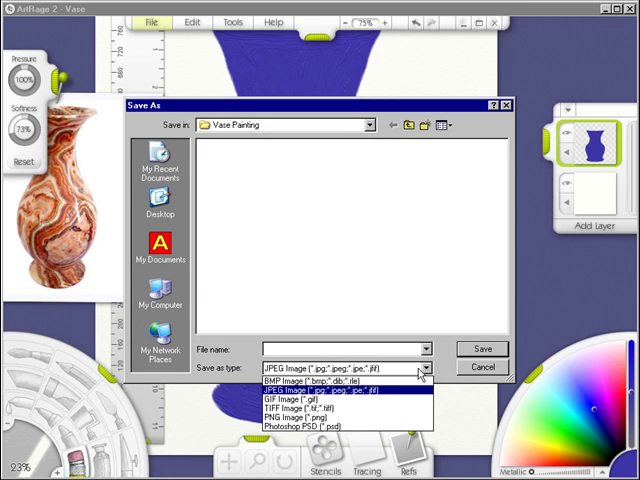
pyautogui.moveTo(350, 417)
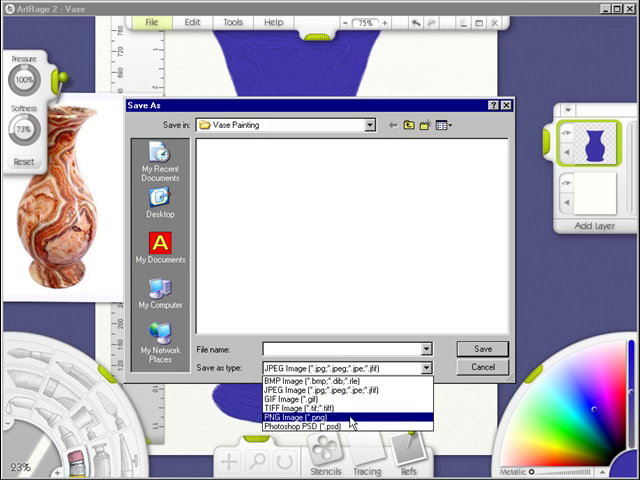
pyautogui.click(310, 417)
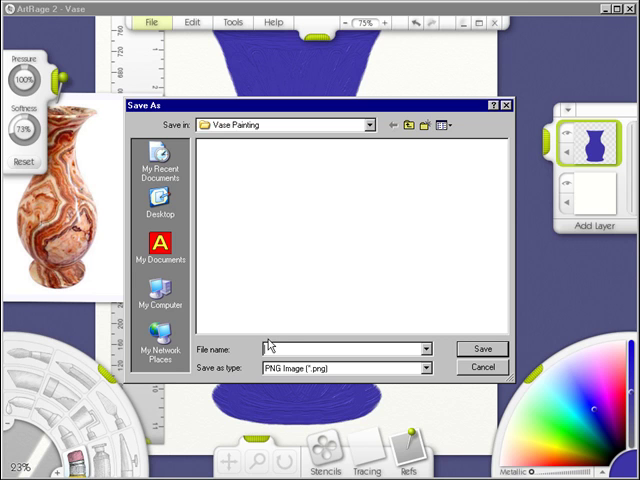
pyautogui.write('Vase')
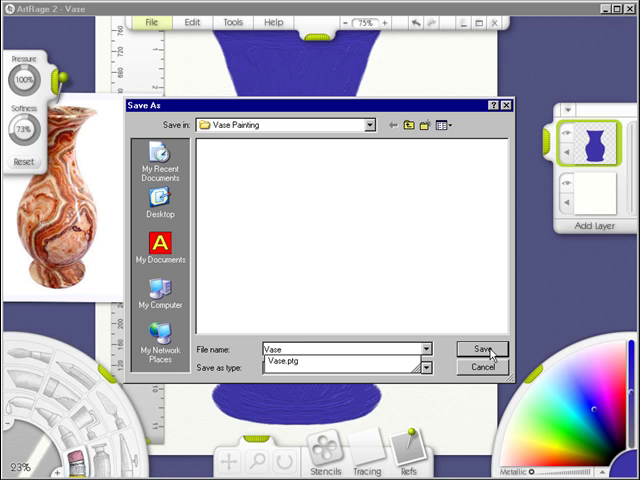
pyautogui.click(481, 349)
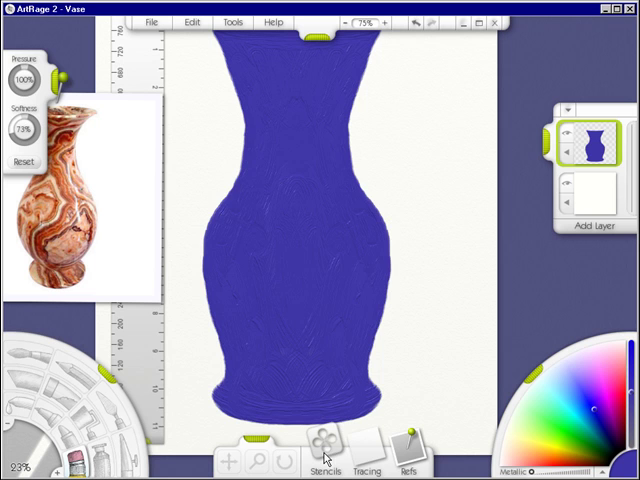
# - Add the saved Vase PNG as a new stencil in the custom collection
pyautogui.click(322, 443)
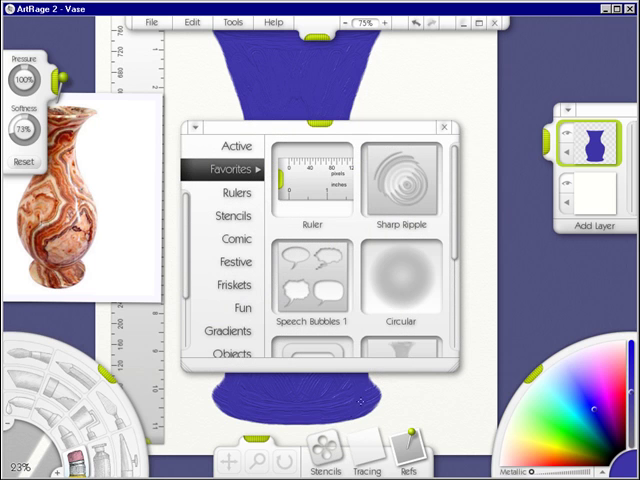
pyautogui.moveTo(450, 195)
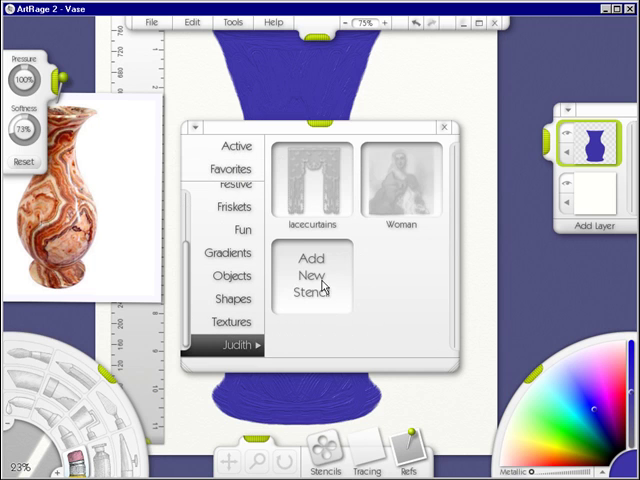
pyautogui.click(313, 275)
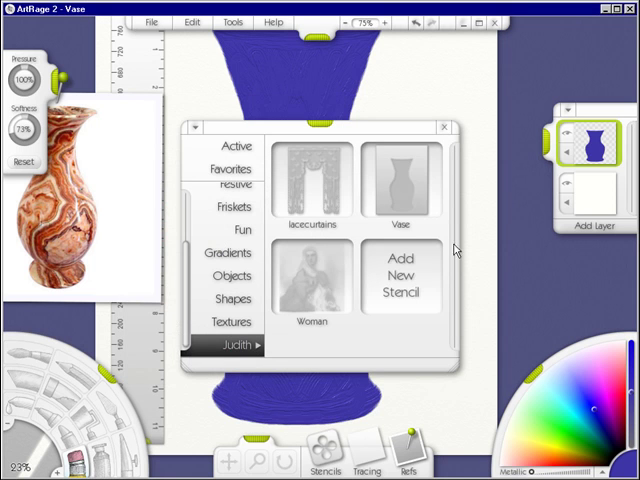
pyautogui.moveTo(454, 252)
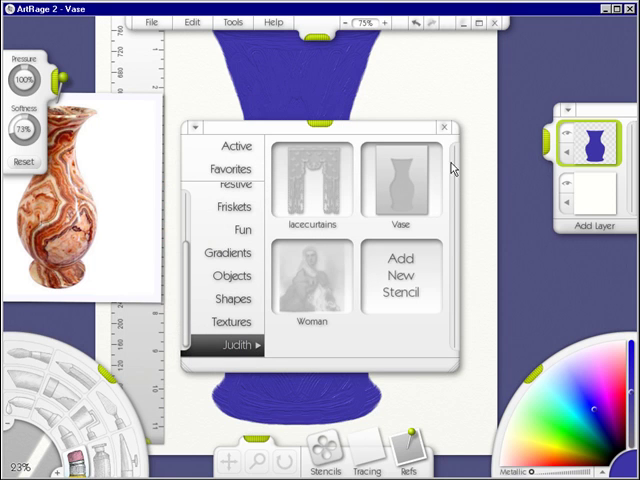
pyautogui.moveTo(446, 188)
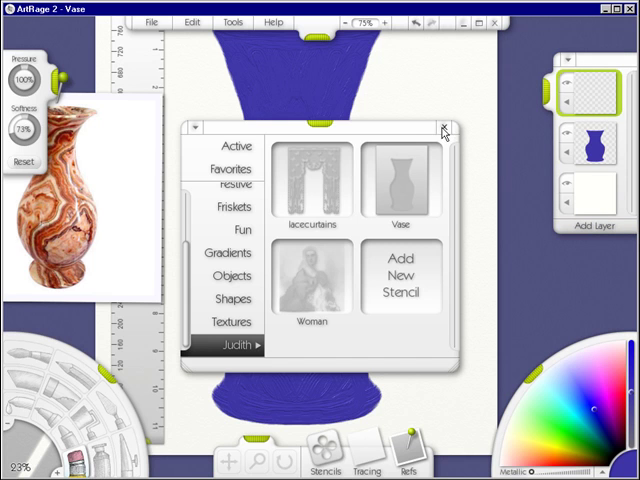
# - Close the stencil library, then bring it back up
pyautogui.click(442, 125)
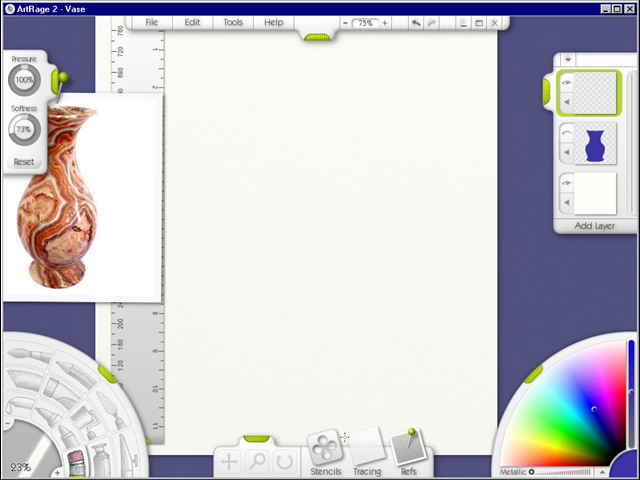
pyautogui.click(332, 451)
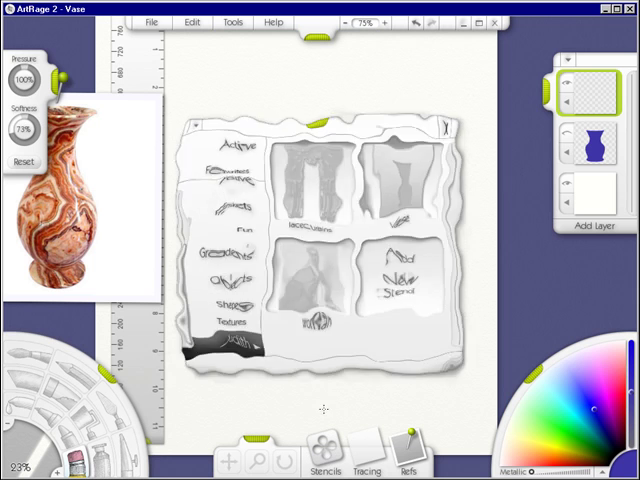